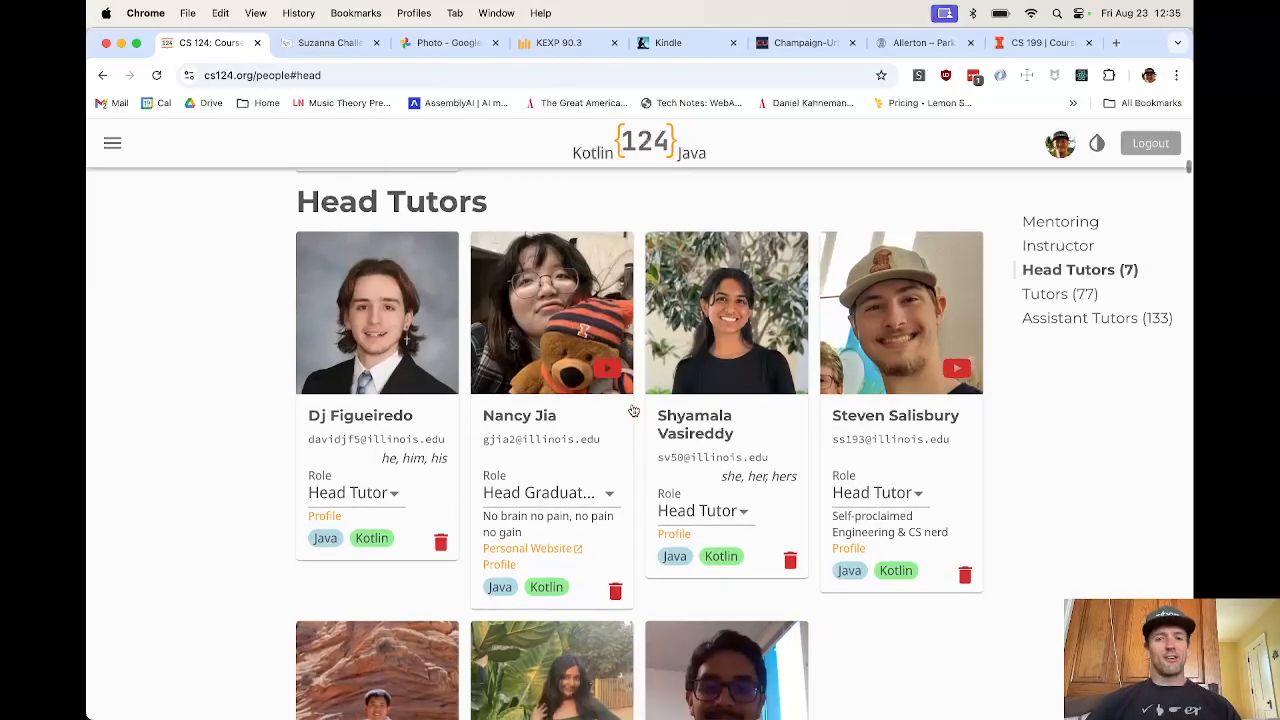
- Scroll the CS 124 People page from Head Tutors down into the 77-member Tutors list
scroll(down, 3)
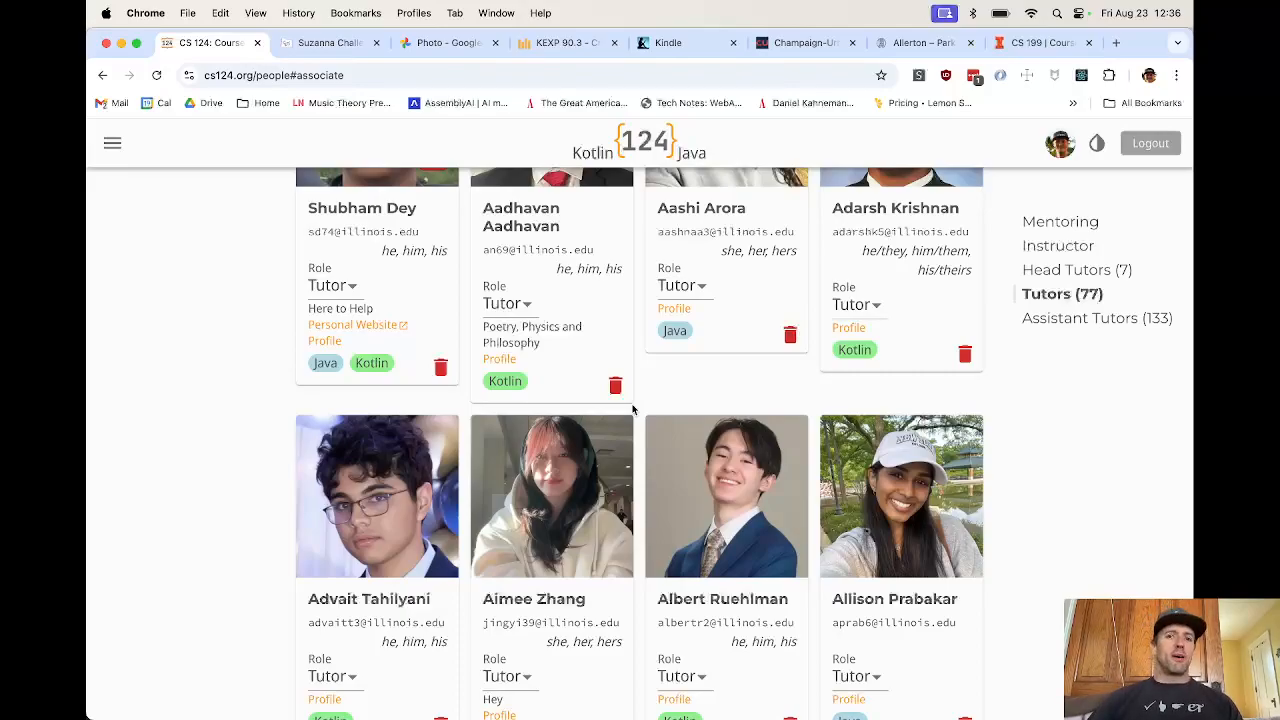
scroll(down, 3)
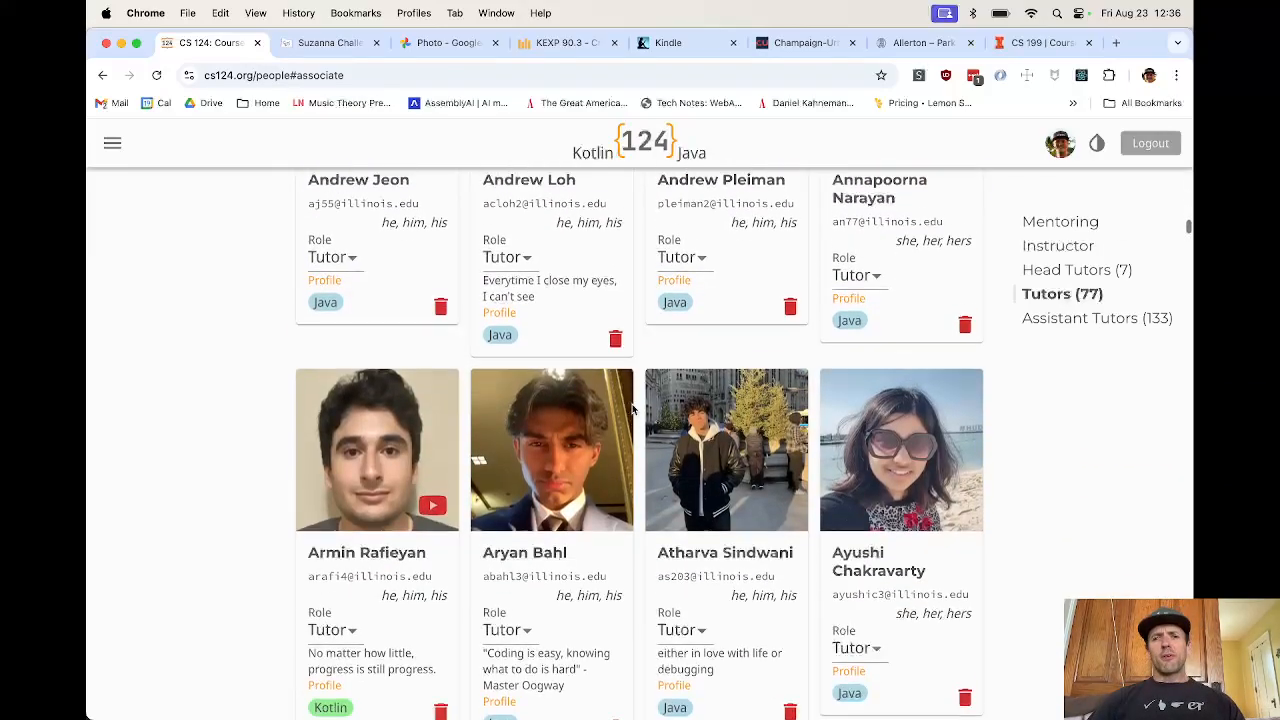
scroll(down, 3)
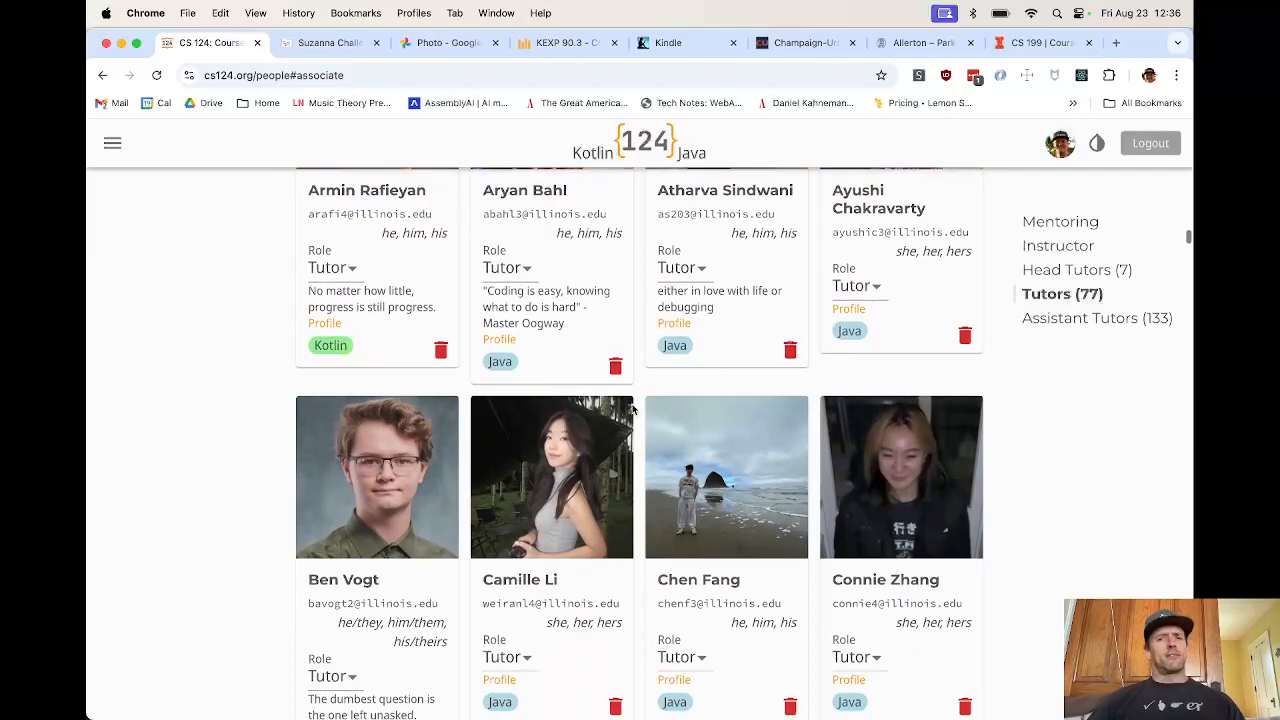
scroll(down, 3)
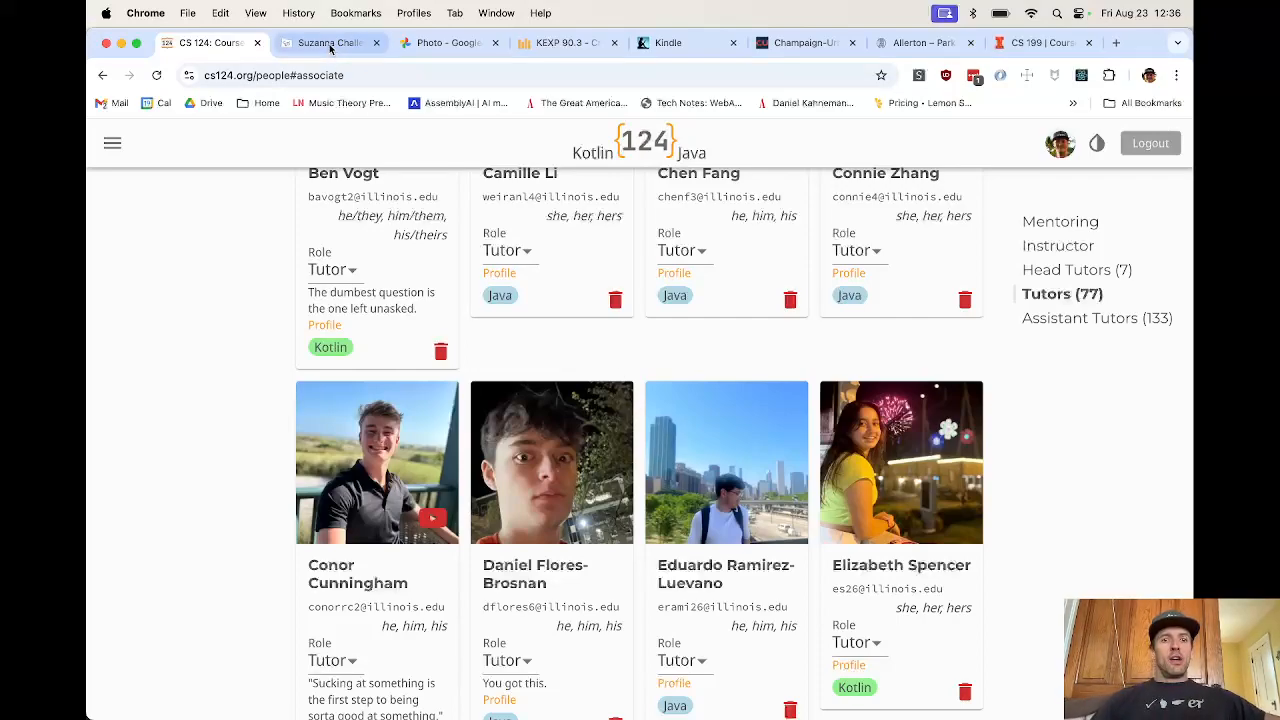
- Switch to the Suzanna Challen artist tab showing the Earth Energy artwork and description
click(330, 43)
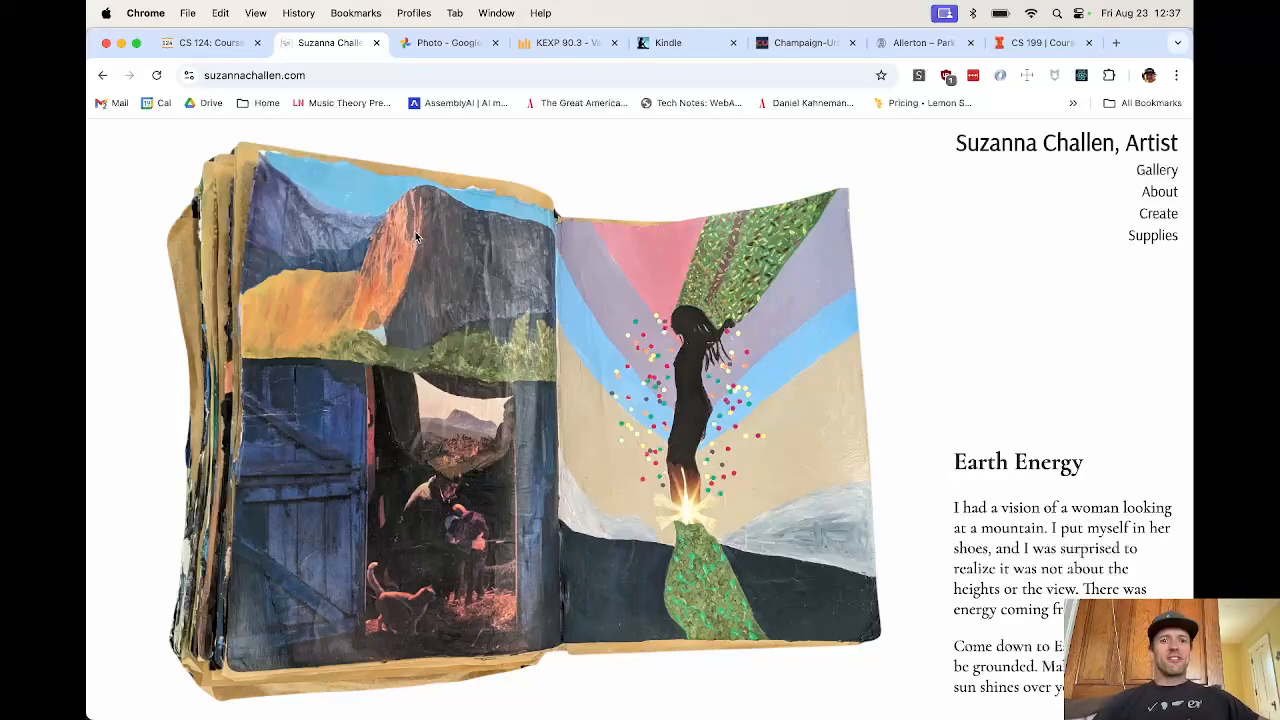
mouse_move(450, 42)
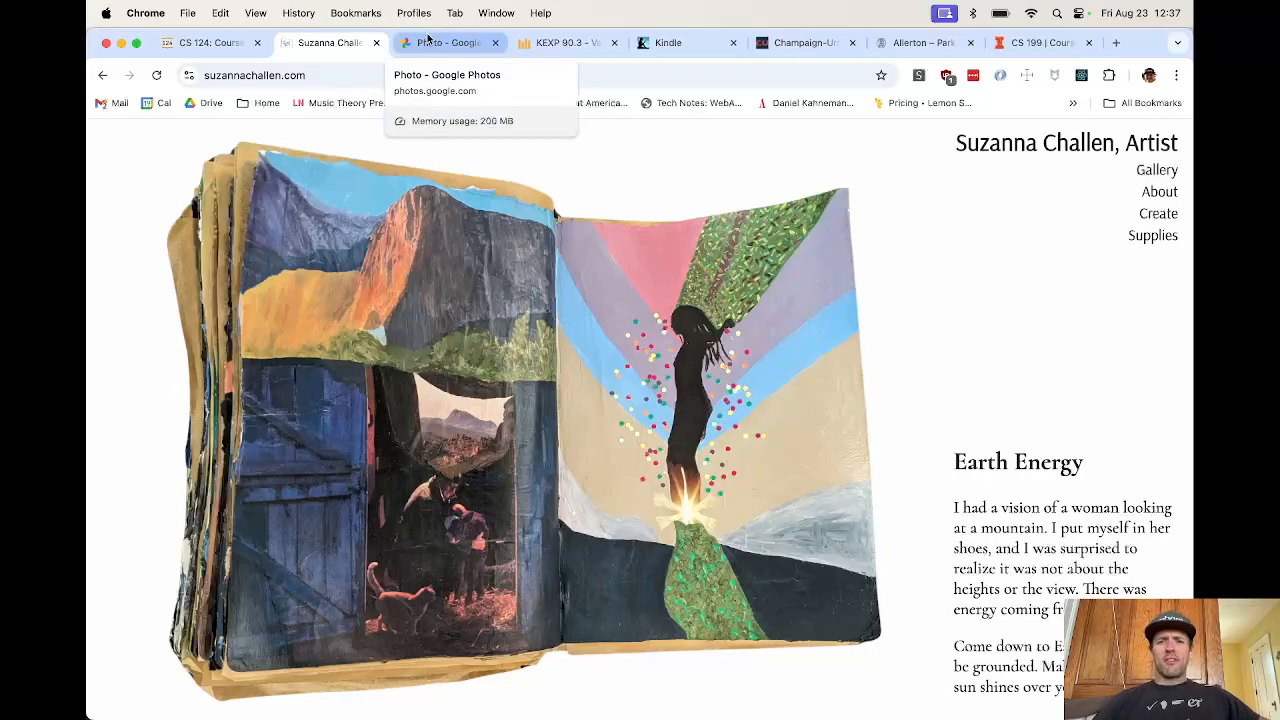
- Switch to the Google Photos tab showing the dog and cat on a white bed
click(445, 42)
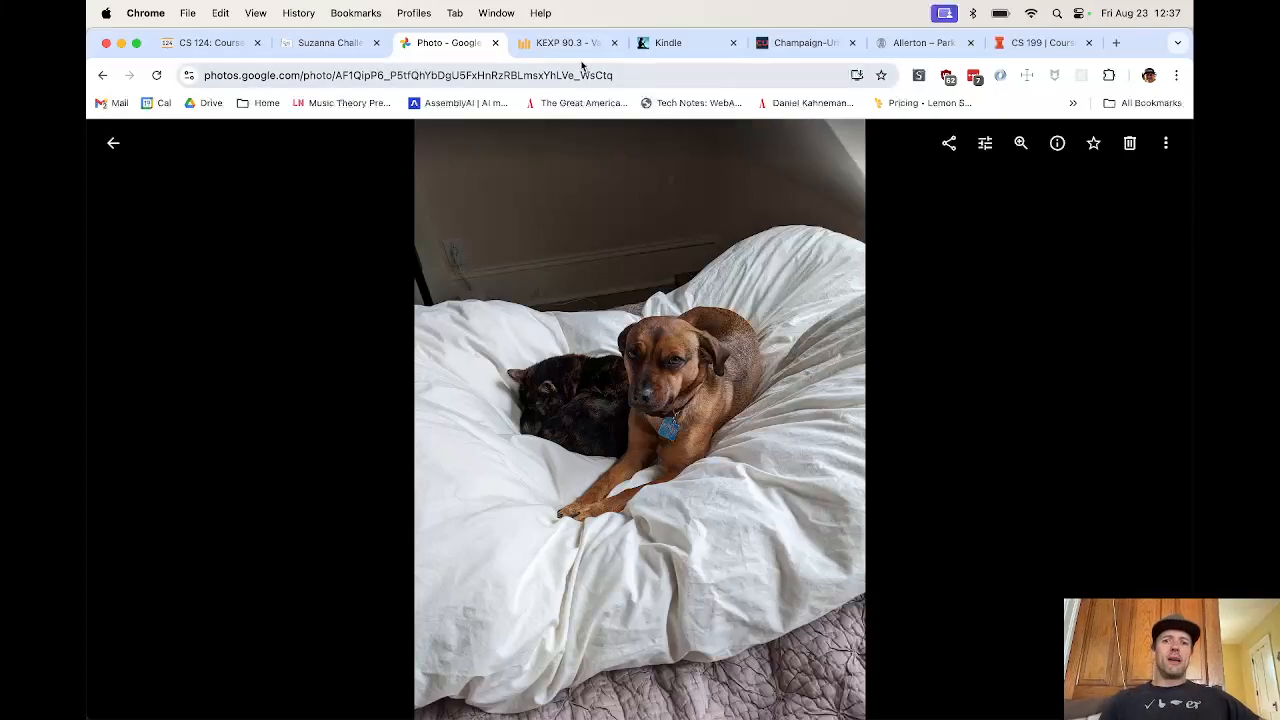
- Switch to the KEXP Playlist tab showing Vampire Weekend playing on the Midday Show
click(567, 42)
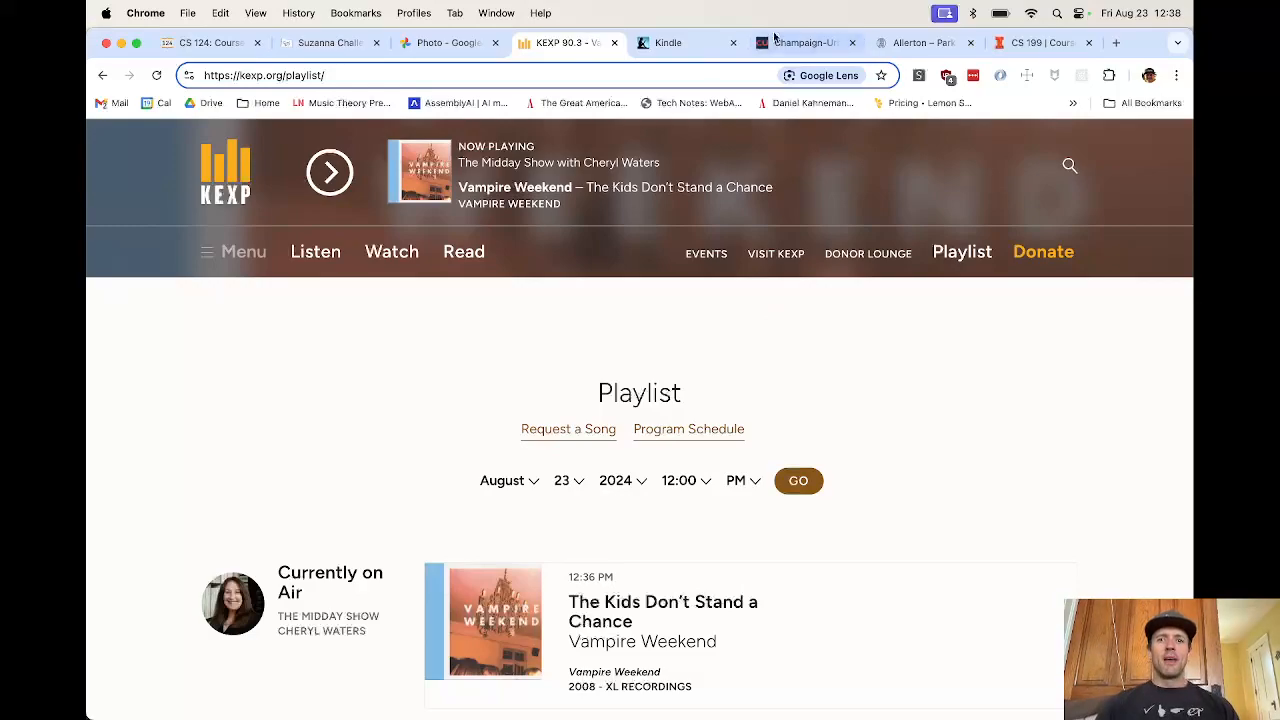
- Switch to the Kindle Cloud Reader tab and scroll through the All Titles book grid
click(668, 43)
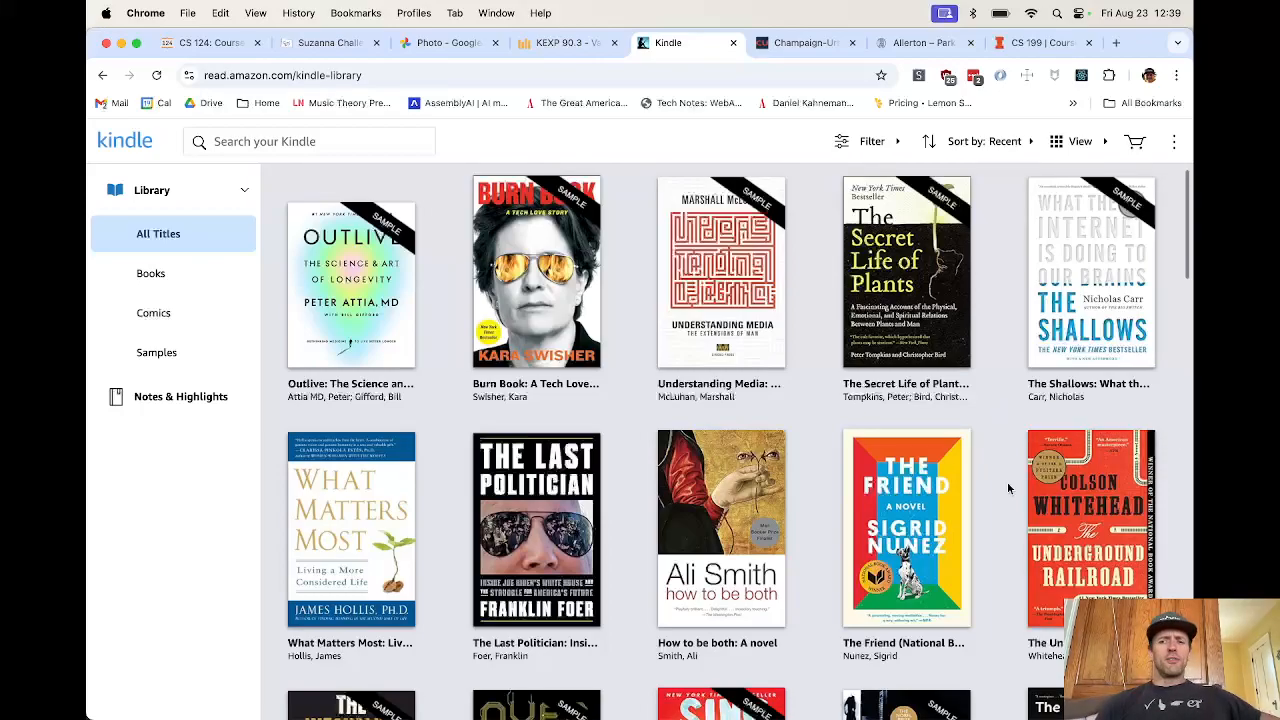
scroll(down, 3)
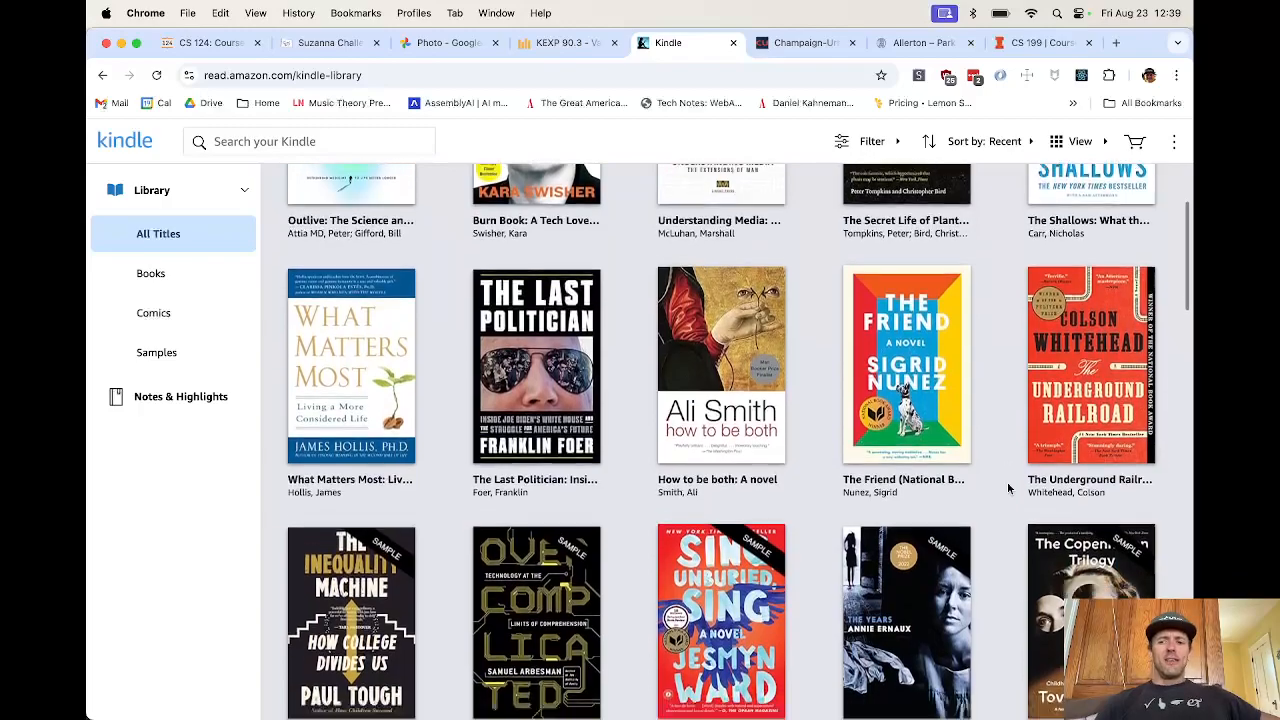
scroll(down, 3)
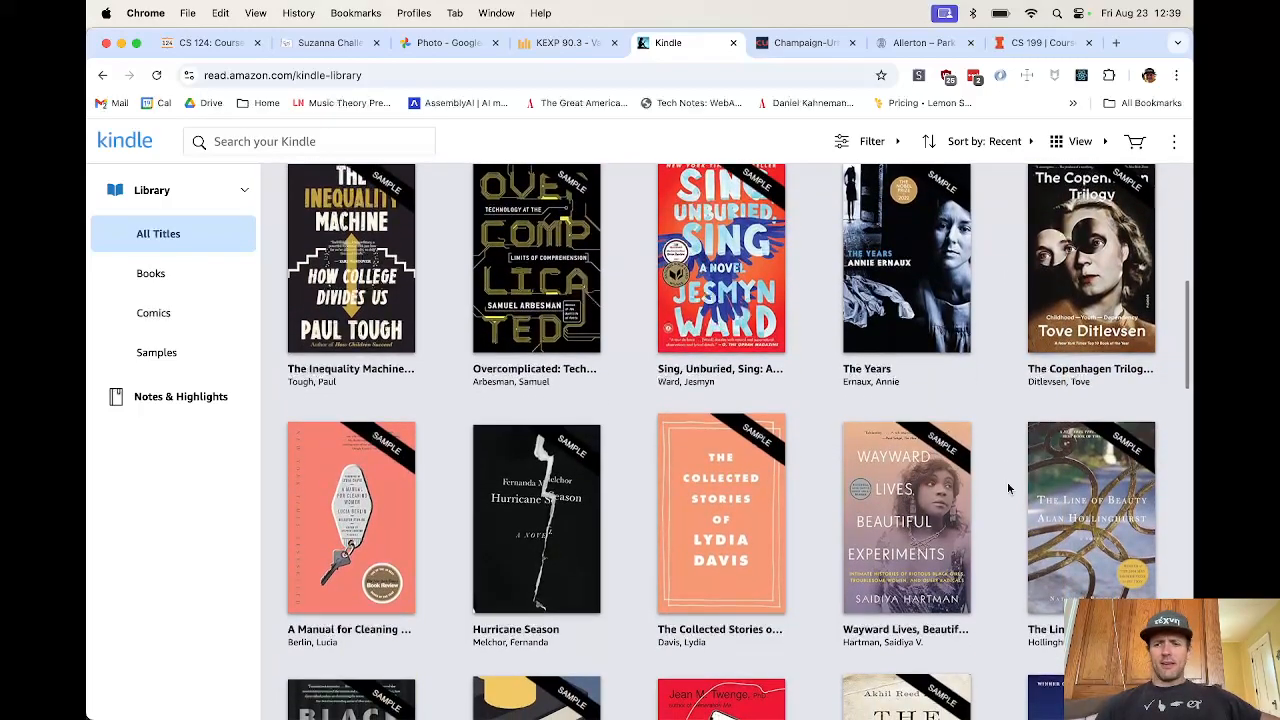
scroll(down, 3)
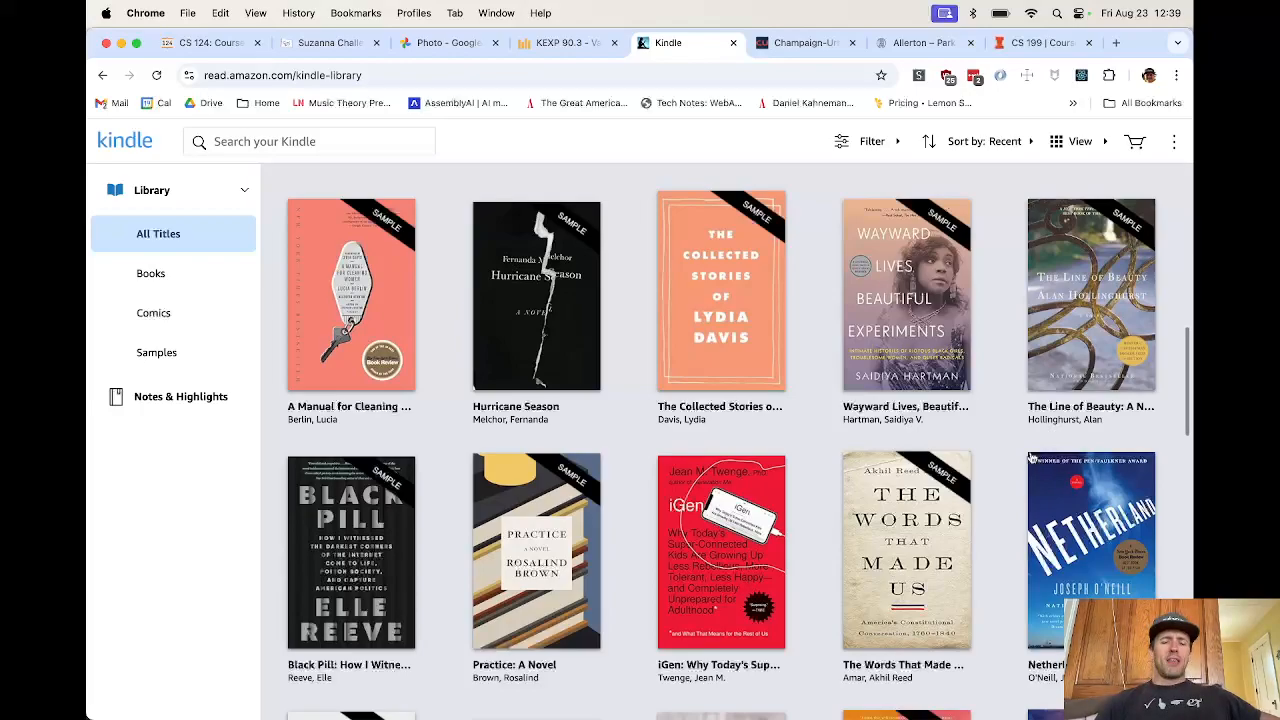
scroll(down, 3)
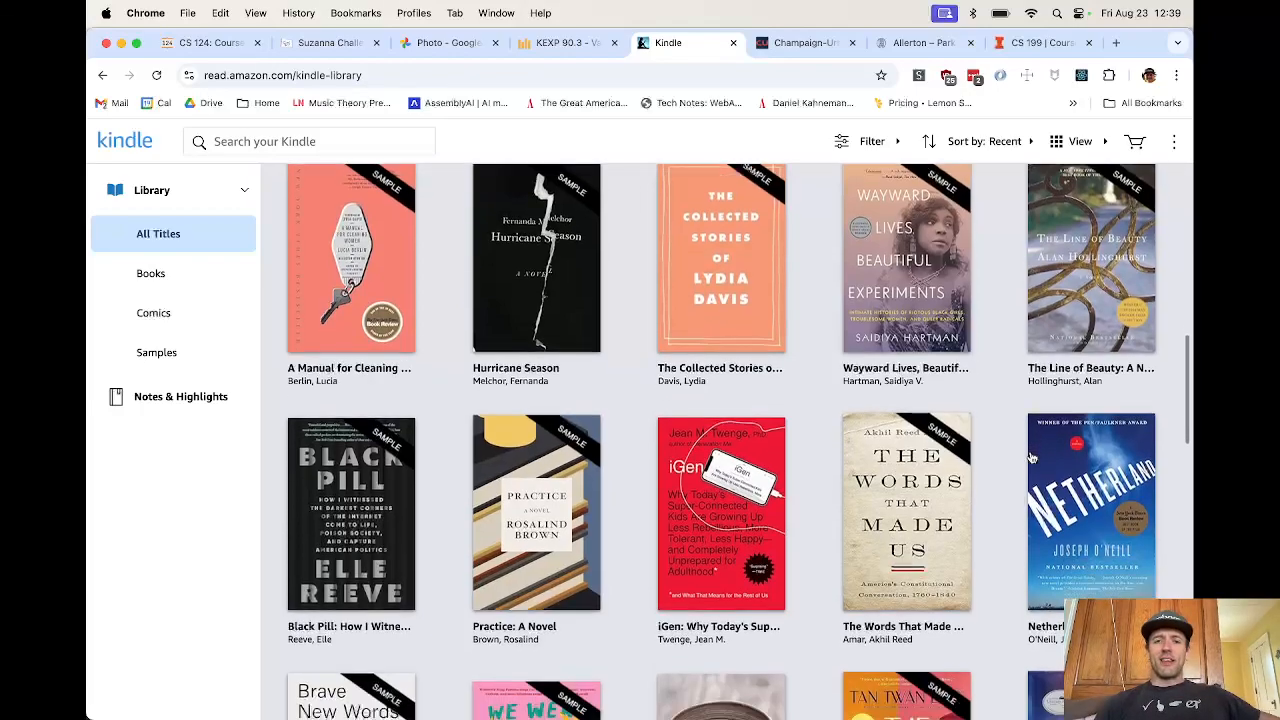
scroll(down, 3)
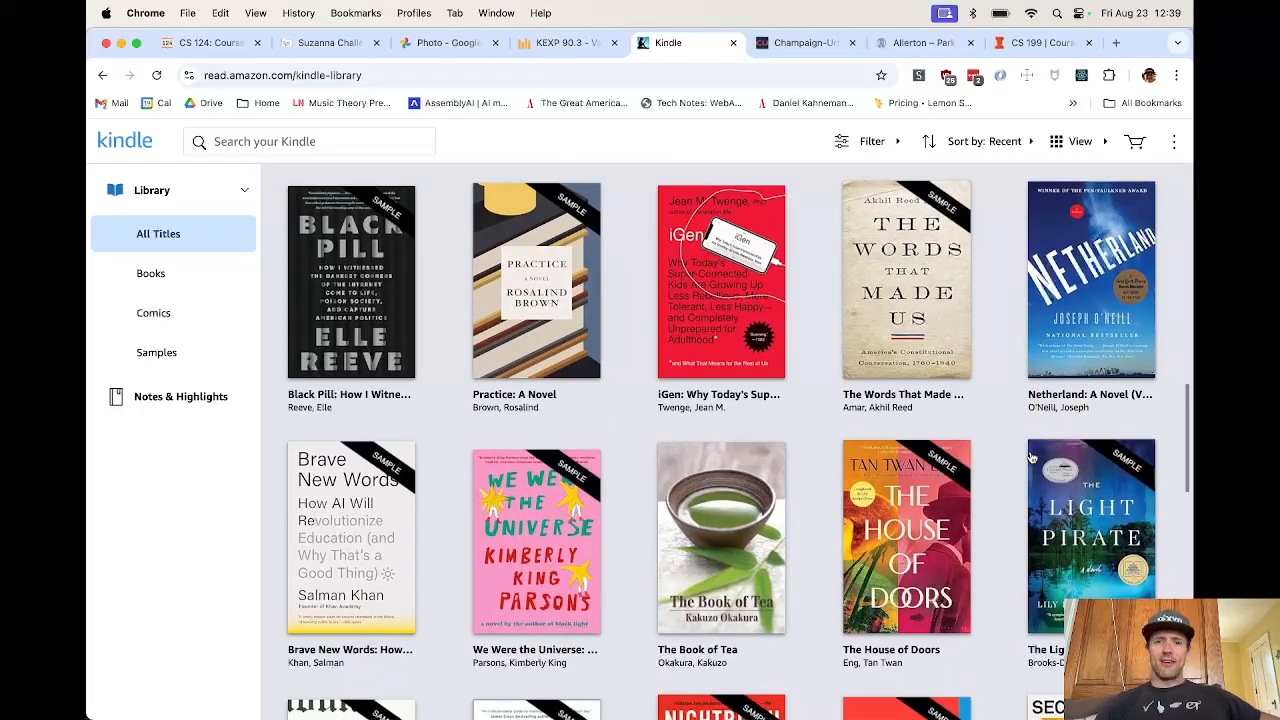
scroll(down, 3)
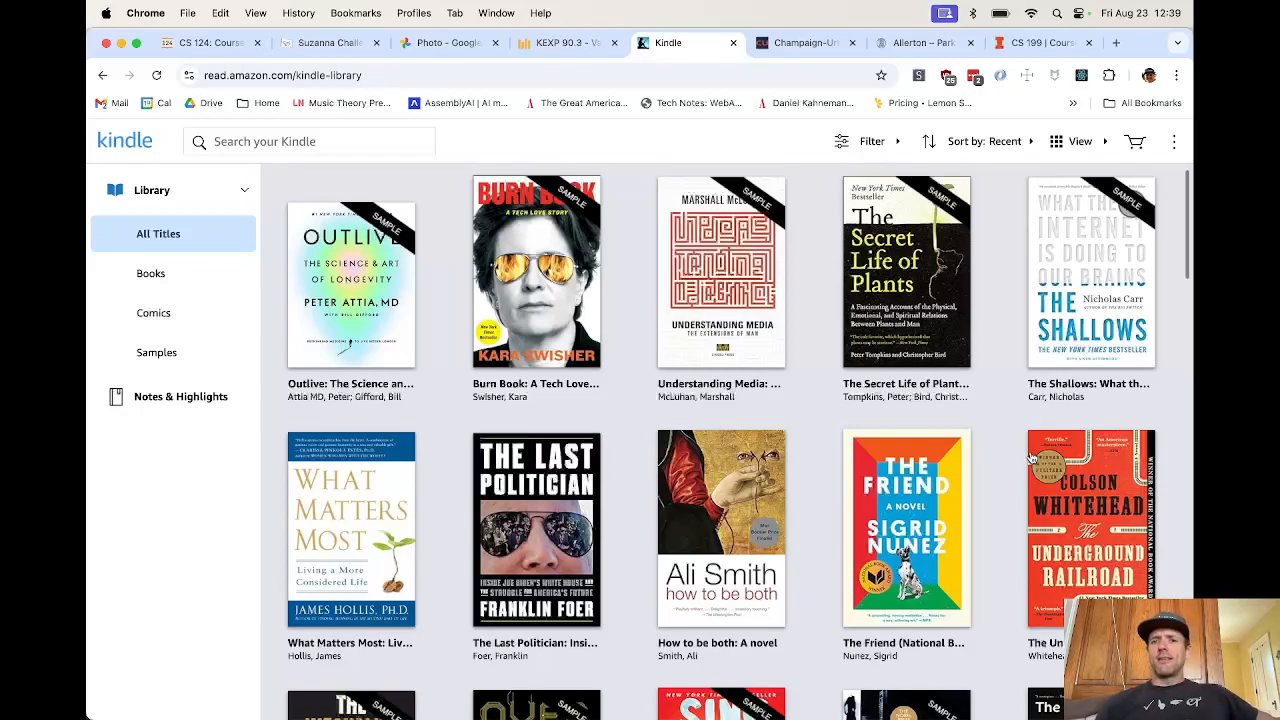
- Switch to the ultimateCU tab showing its home page menu and frisbee photo
click(800, 43)
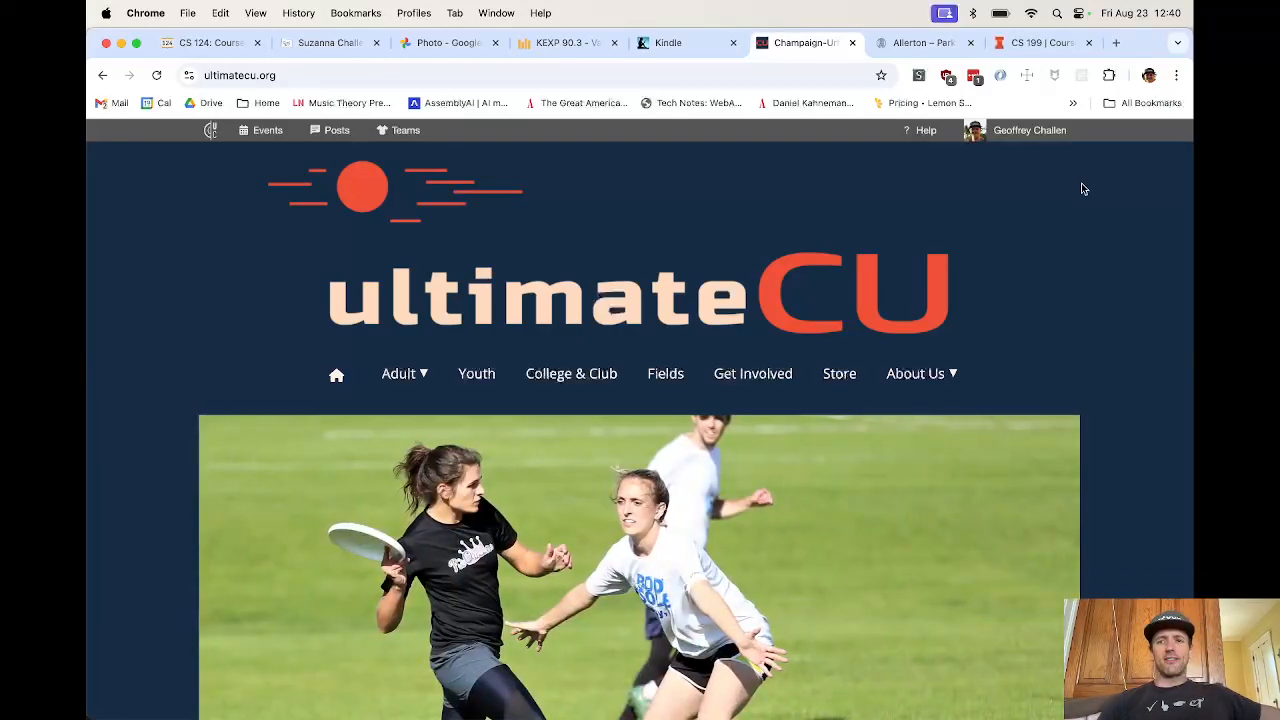
- Switch to the Allerton Park & Retreat Center tab showing its wildflower home page
click(920, 42)
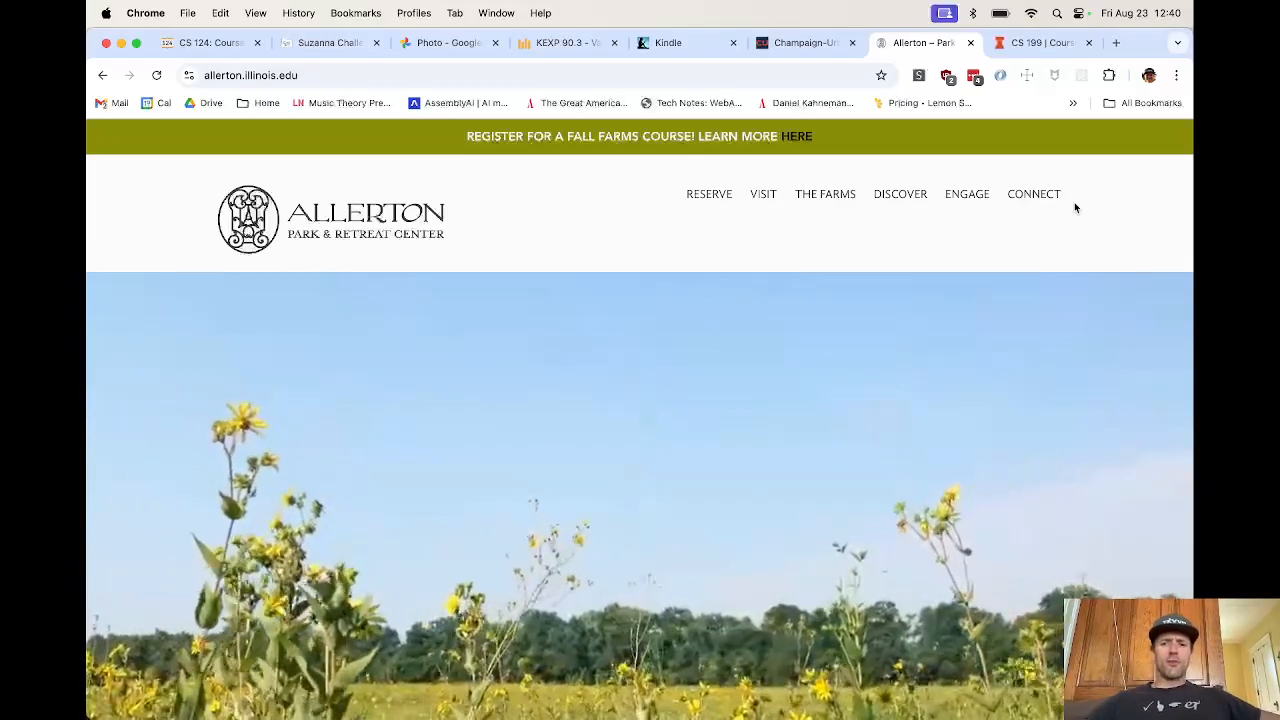
scroll(down, 3)
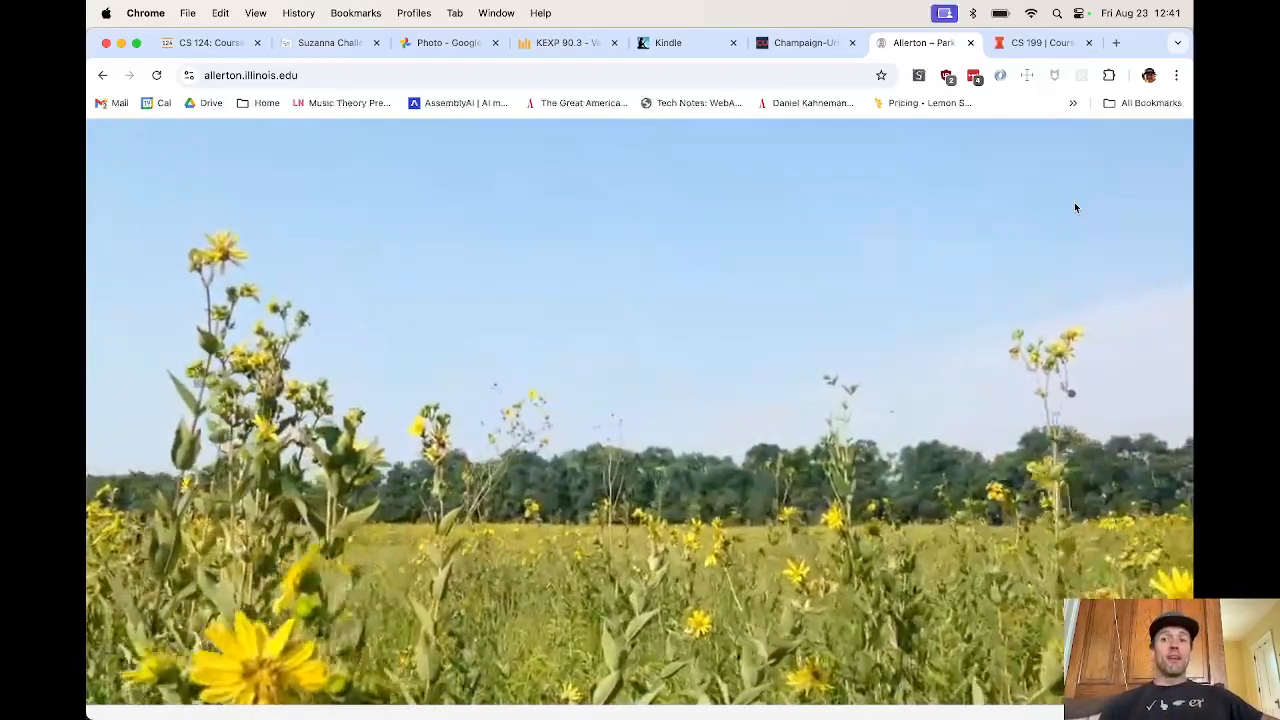
- View the fall 2024 CS 199 sections in Course Explorer, then switch to another app
click(1040, 42)
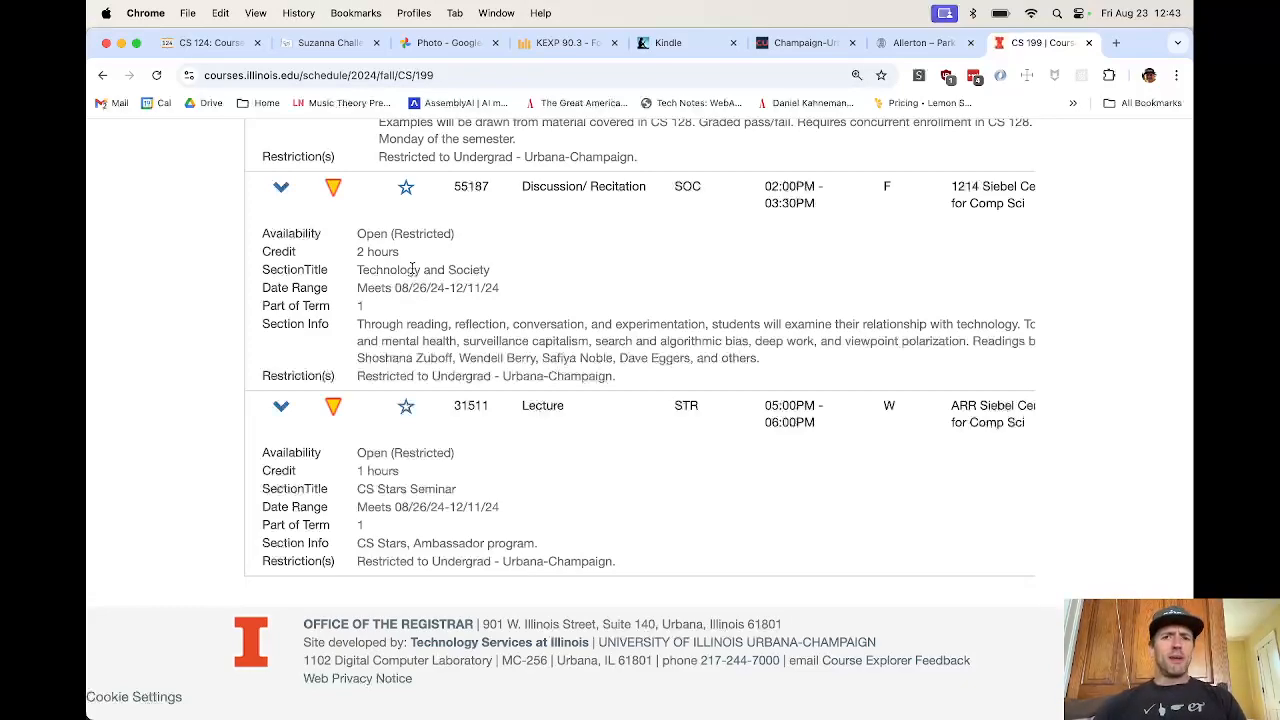
key(Cmd+Tab)
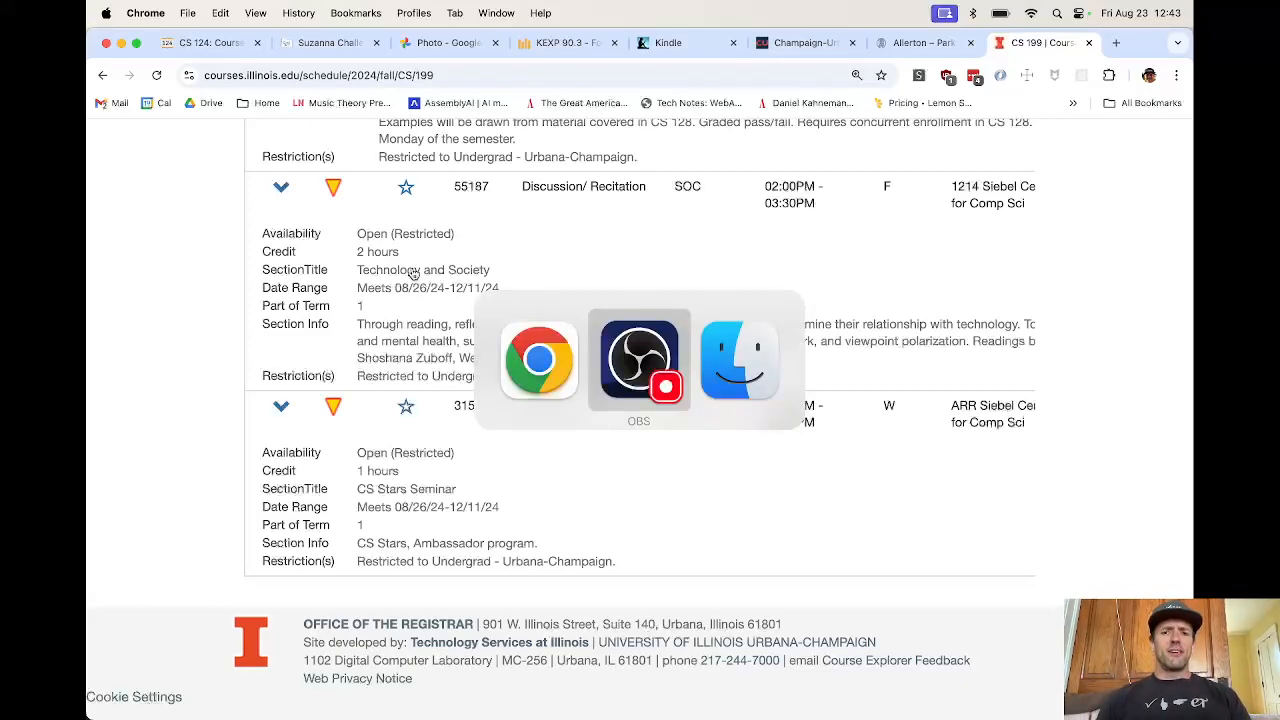